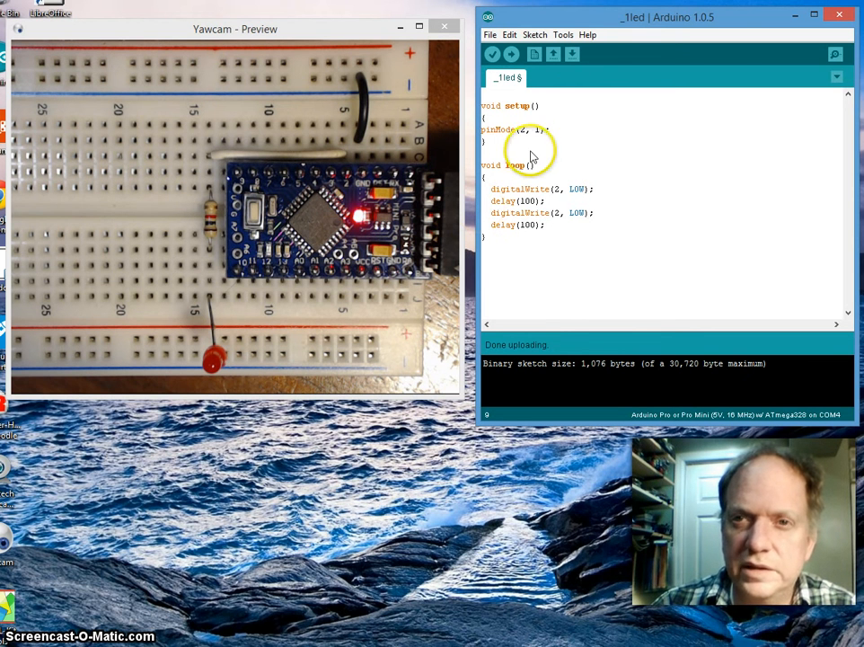
pyautogui.moveTo(343, 171)
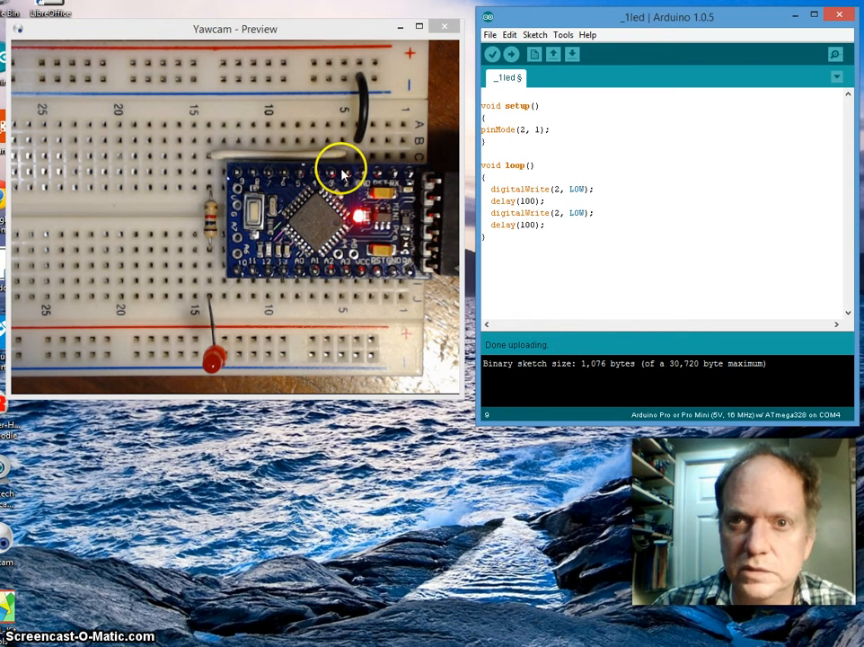
pyautogui.moveTo(351, 163)
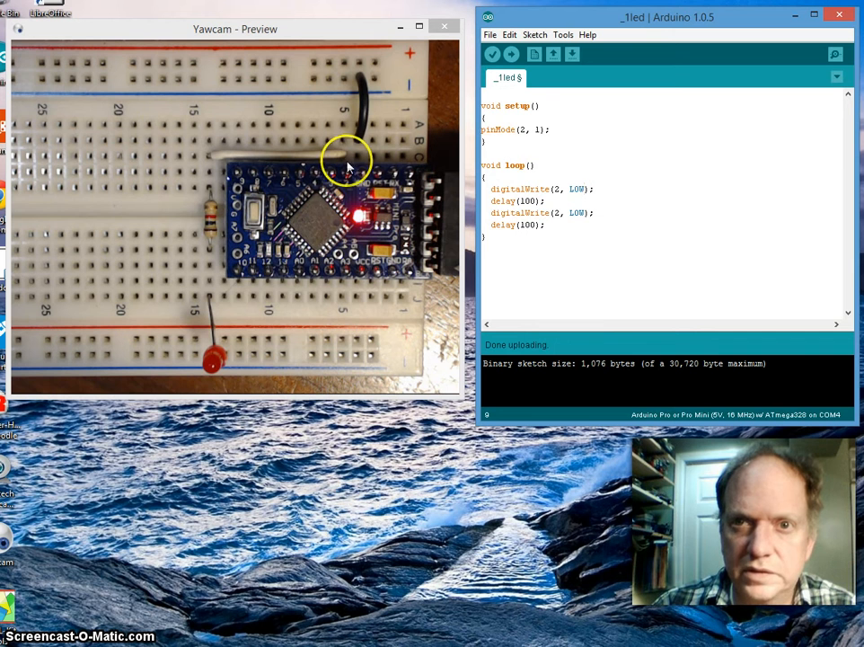
pyautogui.moveTo(485, 135)
pyautogui.write('OUTPUT')
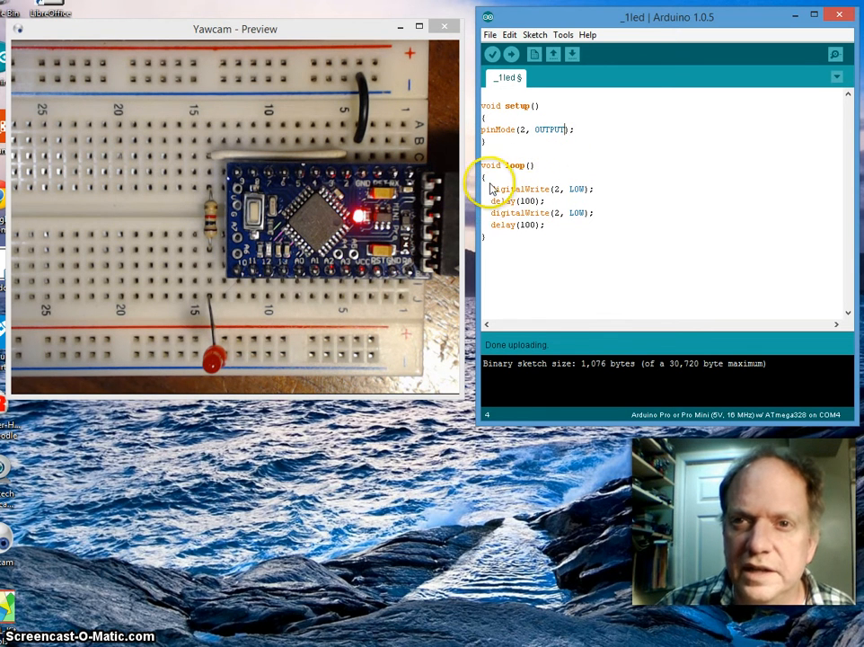
pyautogui.moveTo(631, 274)
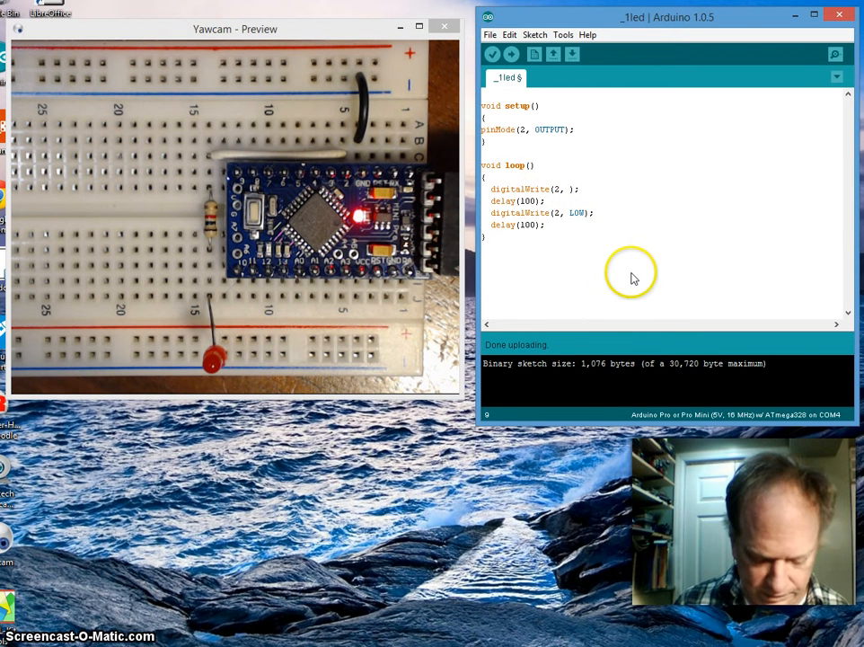
# - Make the first digitalWrite in loop drive pin 2 HIGH, with pinMode(2, OUTPUT) in setup
pyautogui.write('HIGH')
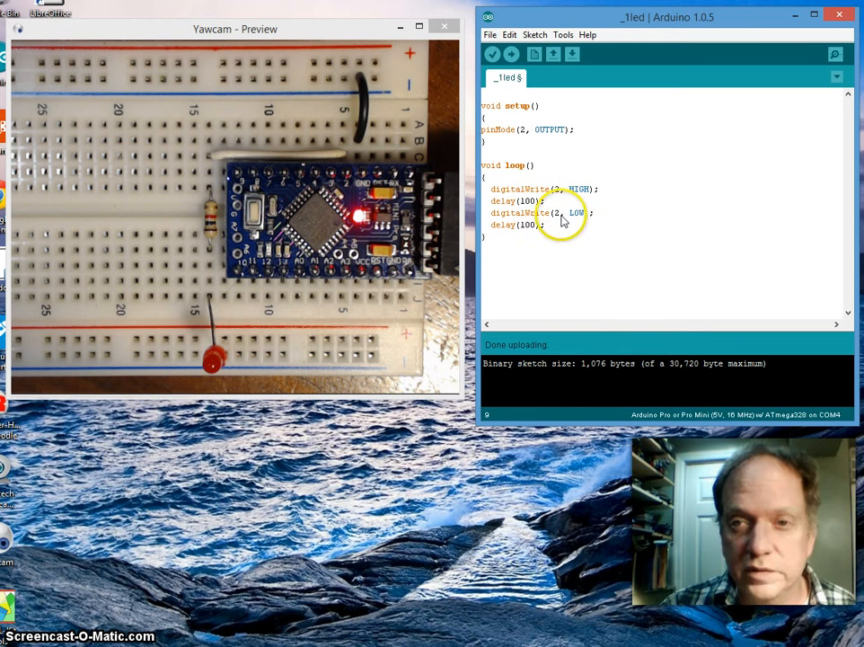
pyautogui.moveTo(548, 193)
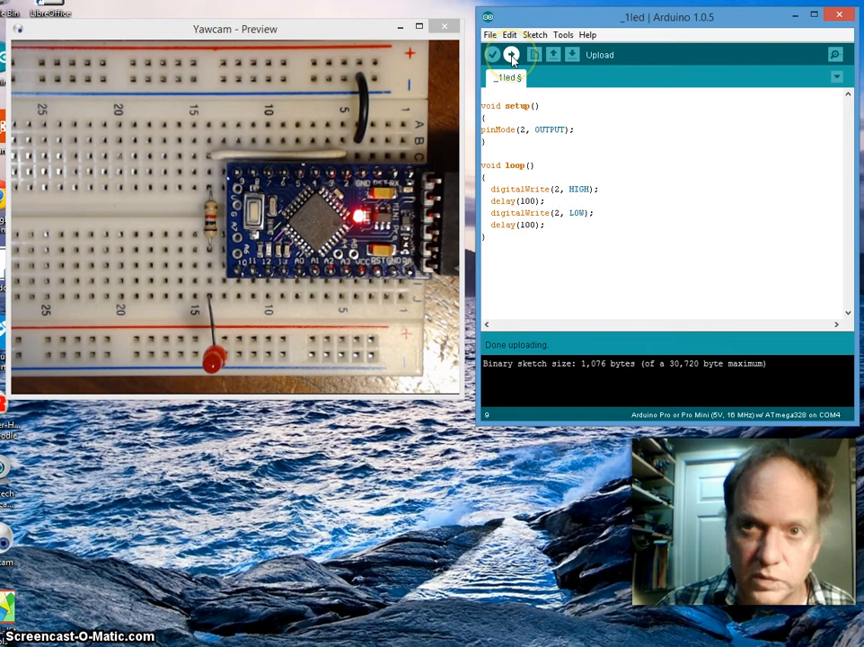
# - Upload the blink sketch, then write OUTPUT and HIGH as 1 and LOW as 0
pyautogui.click(508, 55)
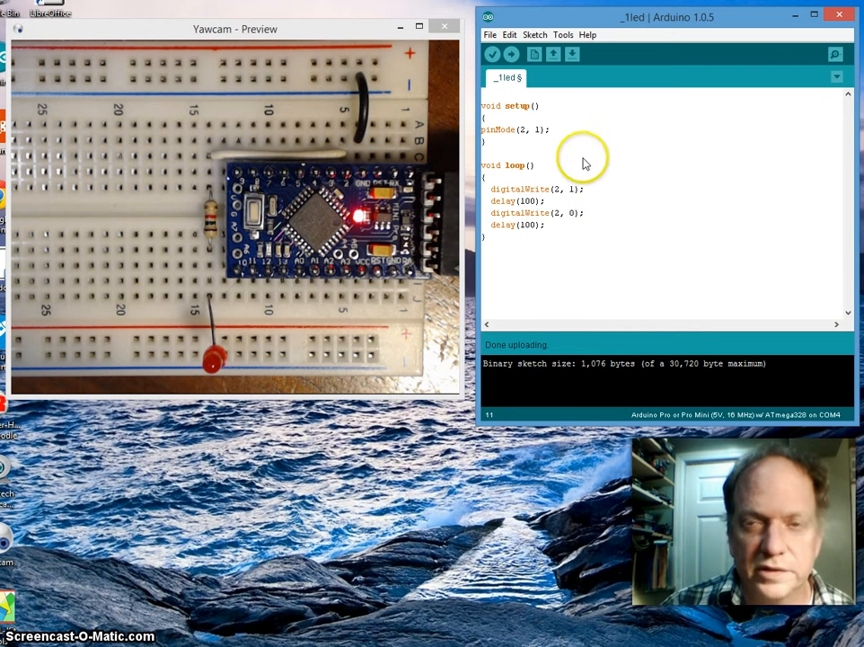
pyautogui.click(522, 55)
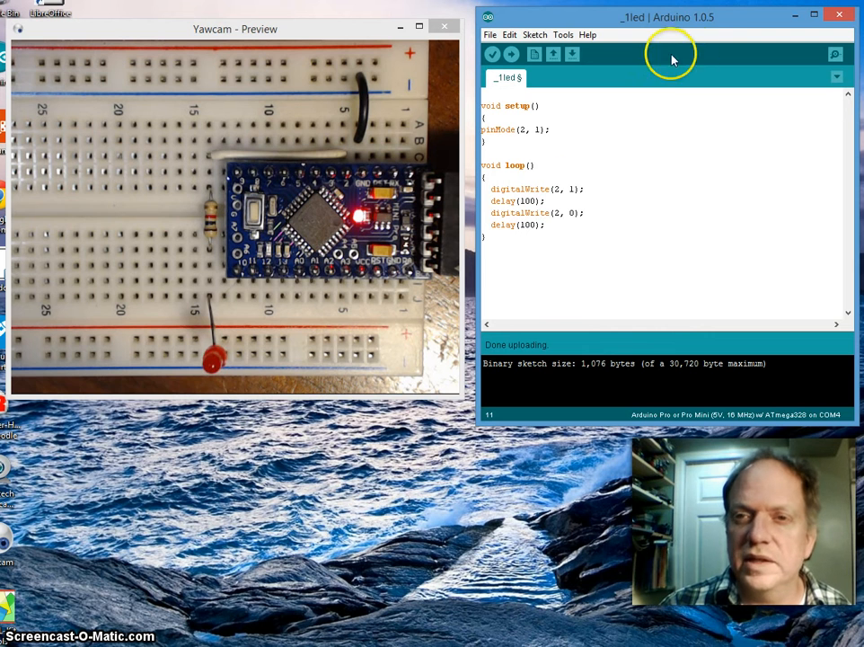
pyautogui.click(486, 105)
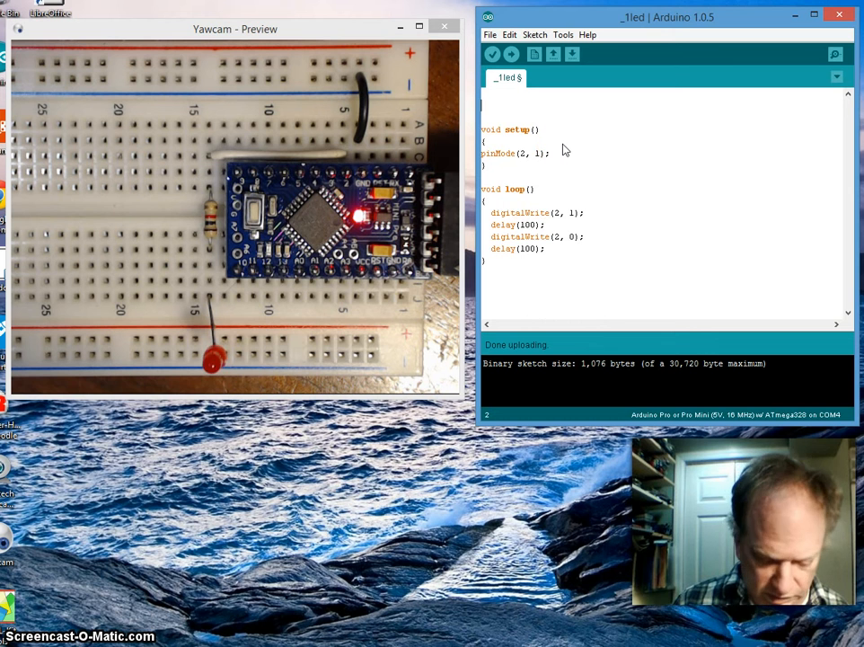
# - Declare int Led0 = 2;, use Led0 as the pin argument, and upload the sketch
pyautogui.write('int')
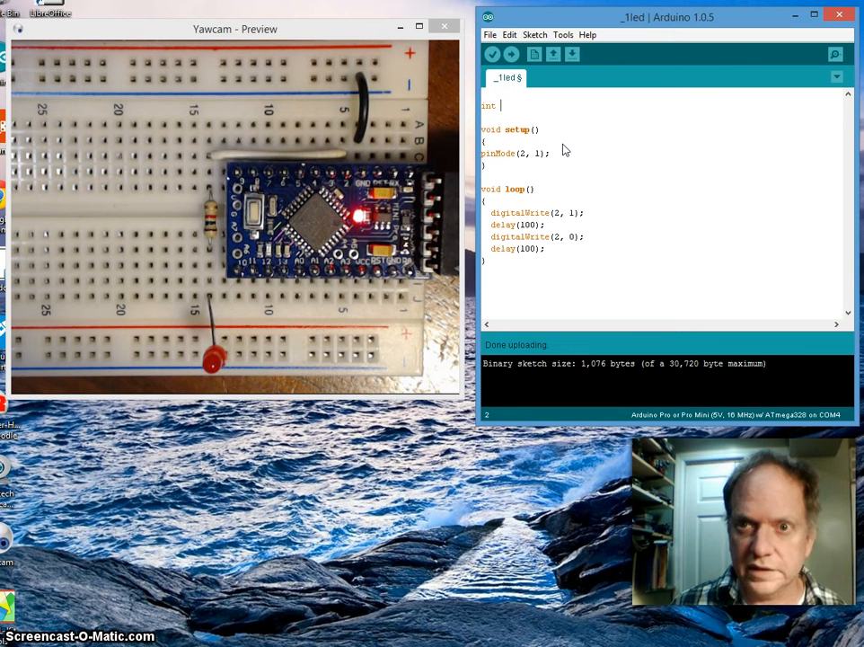
pyautogui.write('Led')
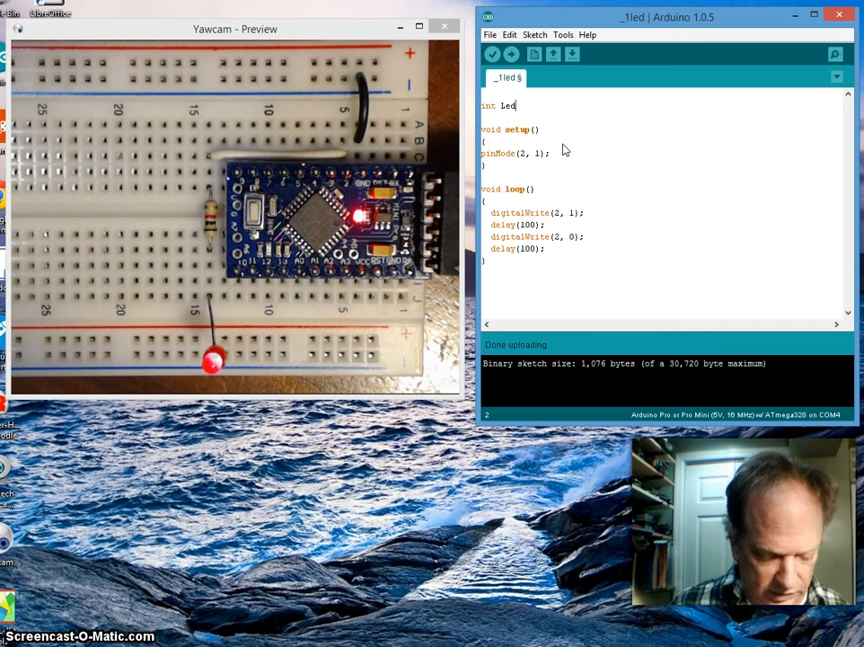
pyautogui.write('0 =')
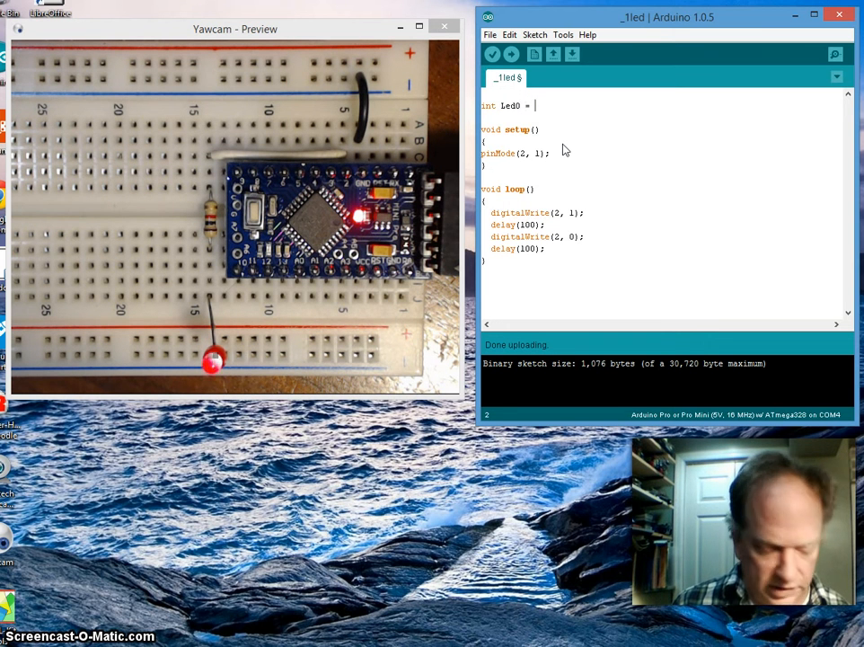
pyautogui.write('2;')
pyautogui.click(518, 152)
pyautogui.write('Led0')
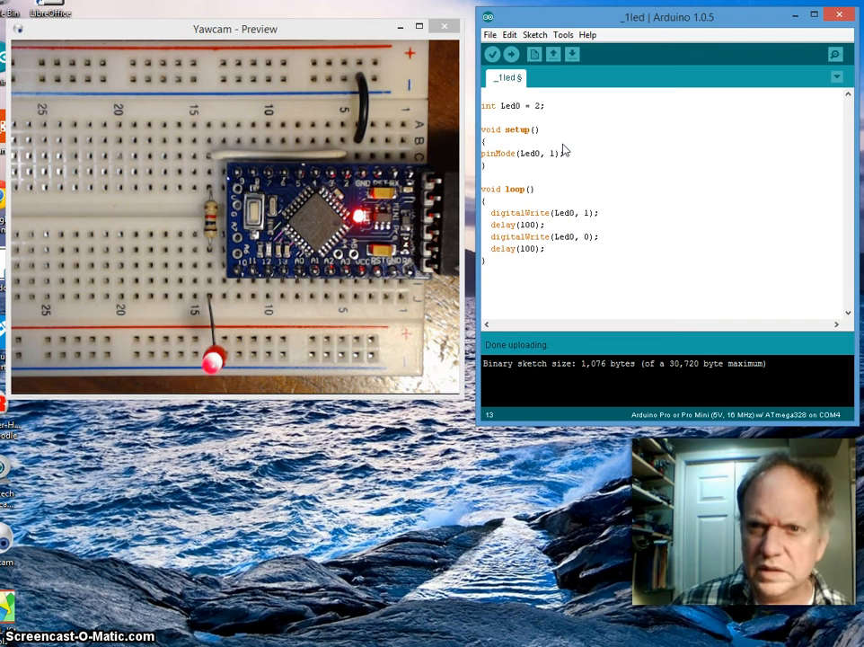
pyautogui.click(513, 58)
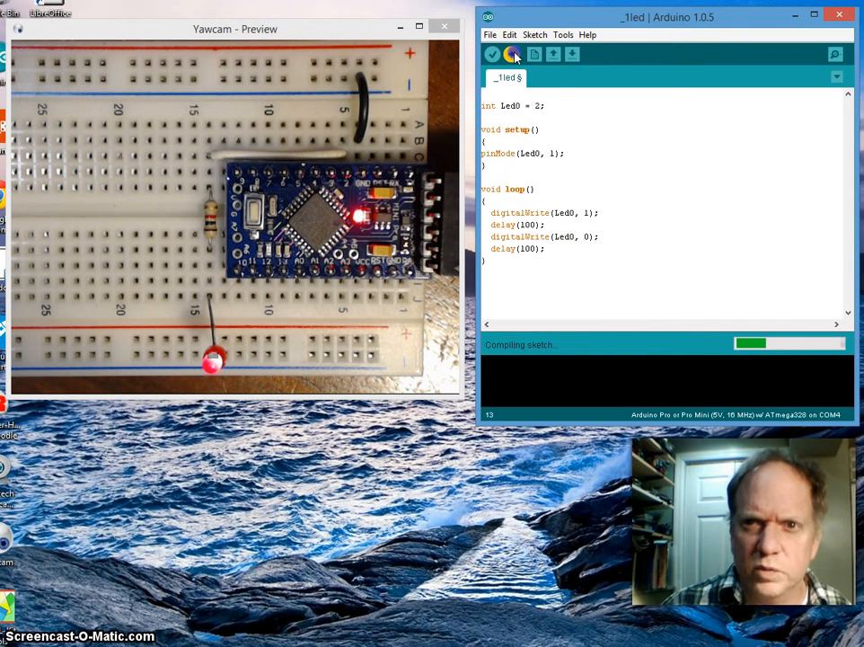
pyautogui.click(515, 53)
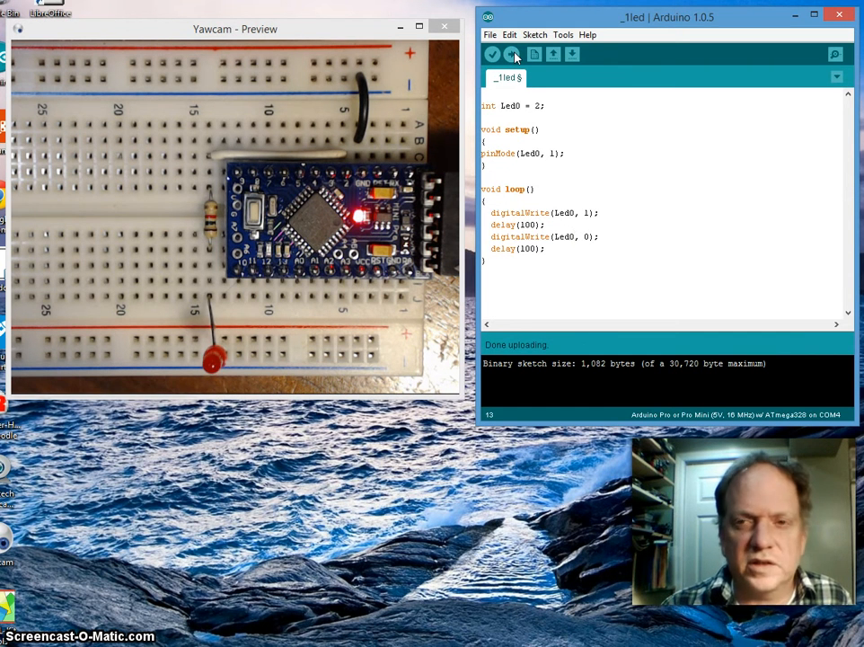
pyautogui.moveTo(609, 342)
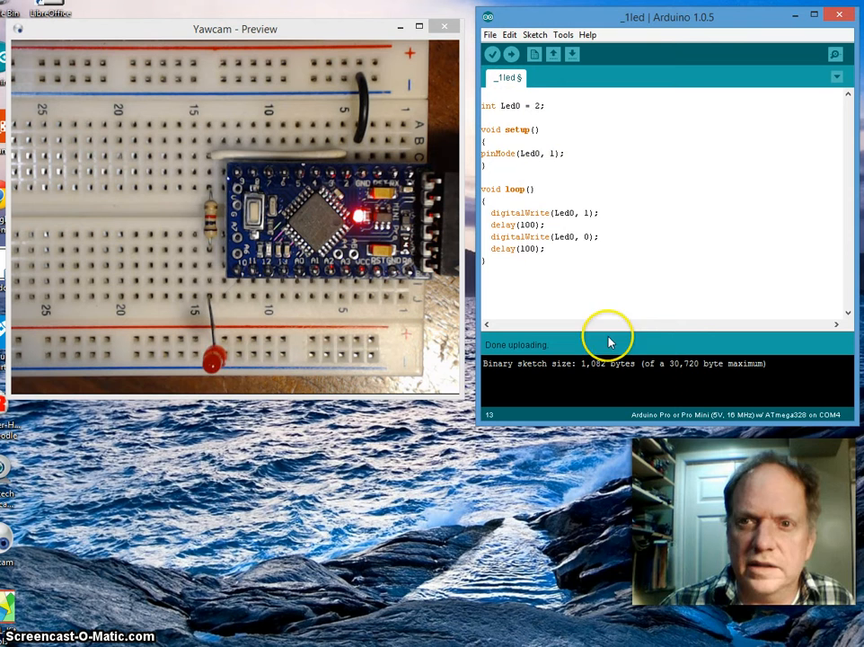
pyautogui.moveTo(562, 160)
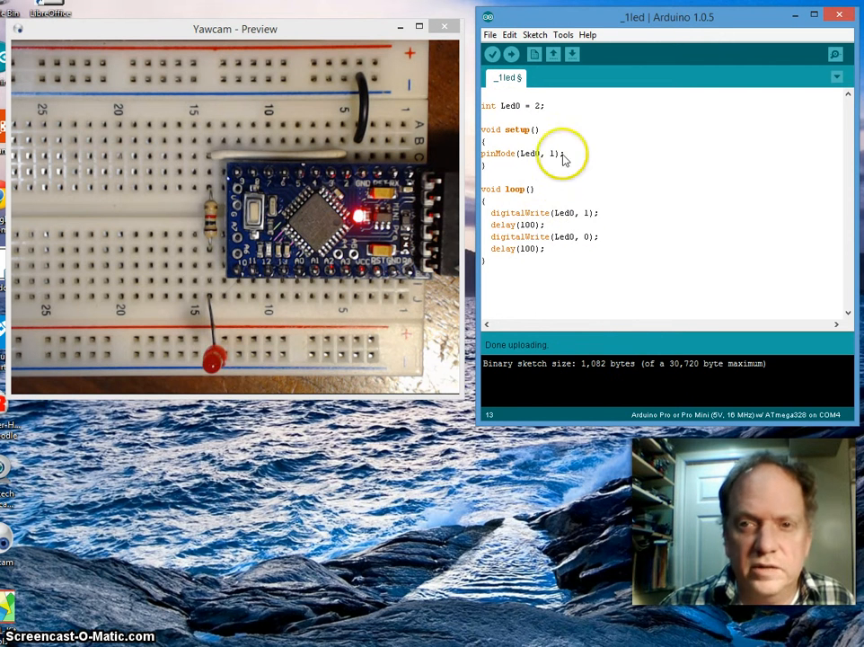
pyautogui.moveTo(353, 314)
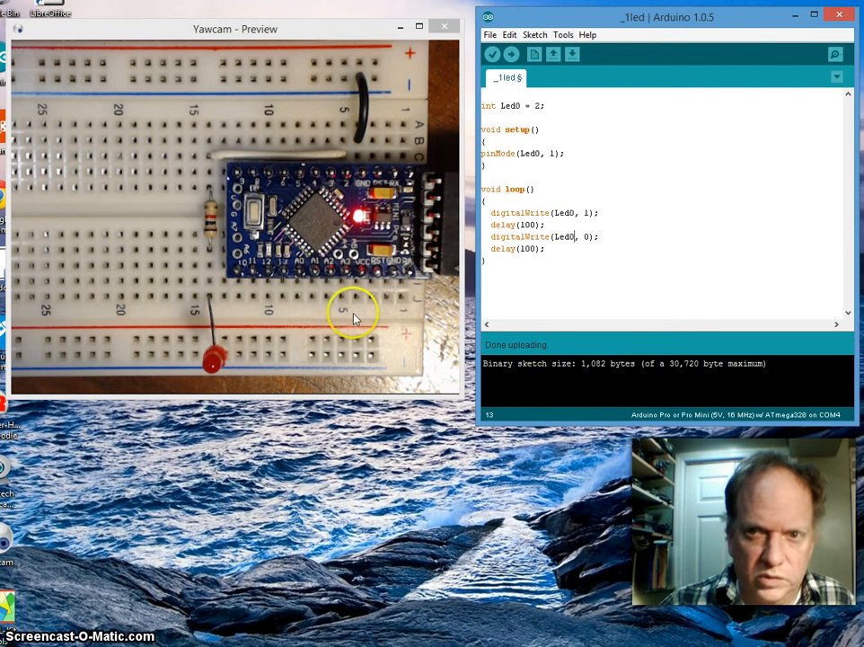
pyautogui.moveTo(795, 222)
pyautogui.write('void')
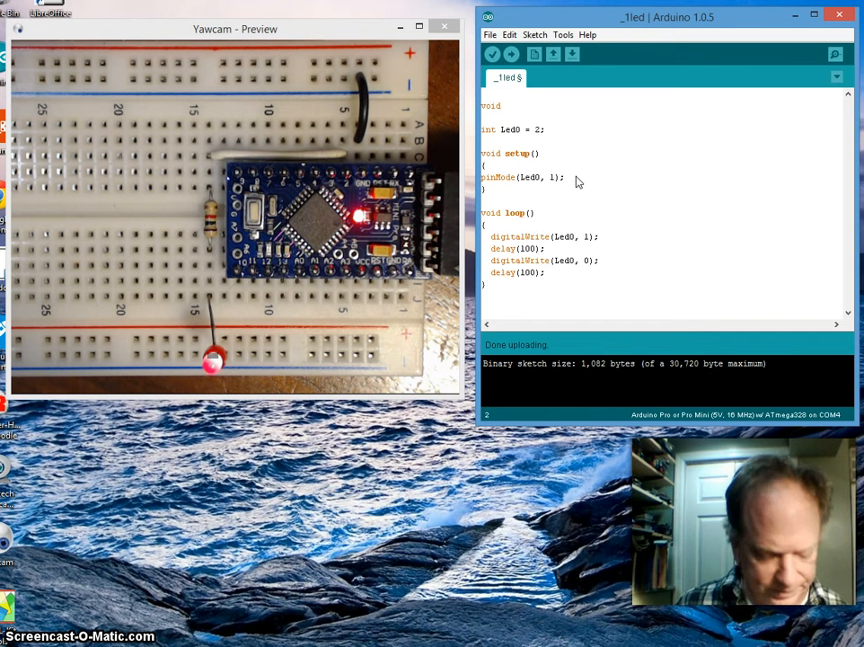
# - Add a void Dlay() function running delay(500) and call Dlay() instead of both delay(100) calls
pyautogui.write('Diay')
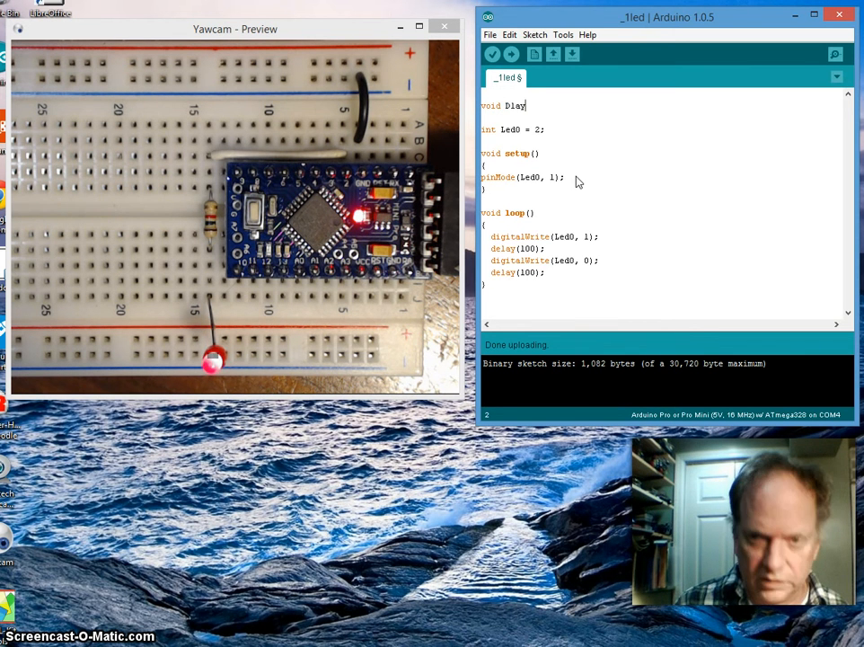
pyautogui.write('(){')
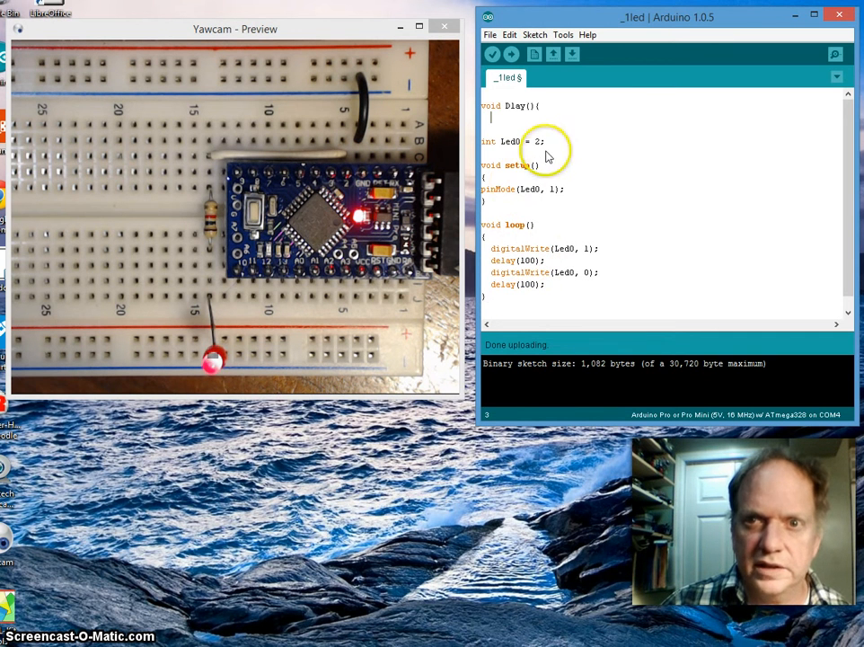
pyautogui.moveTo(554, 260)
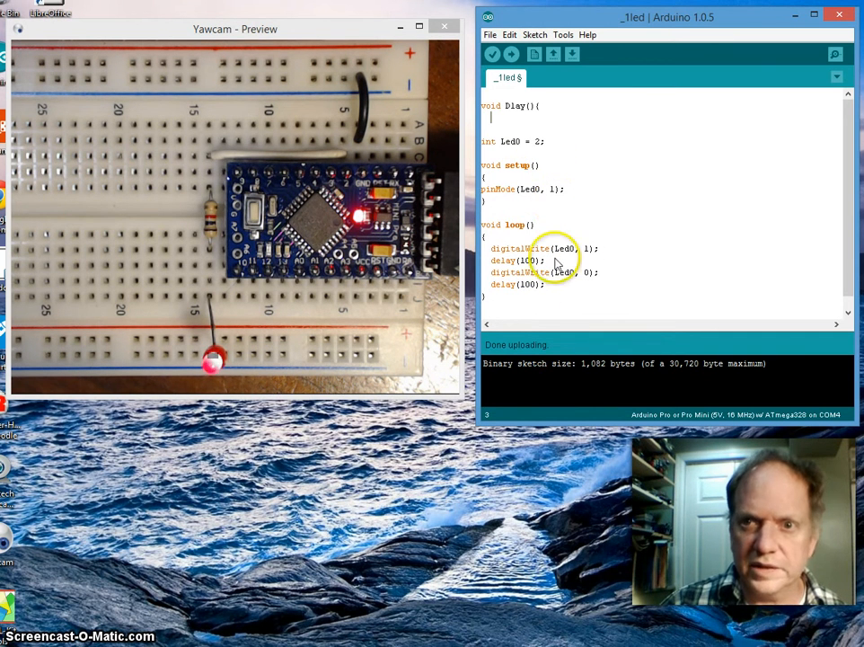
pyautogui.doubleClick(505, 260)
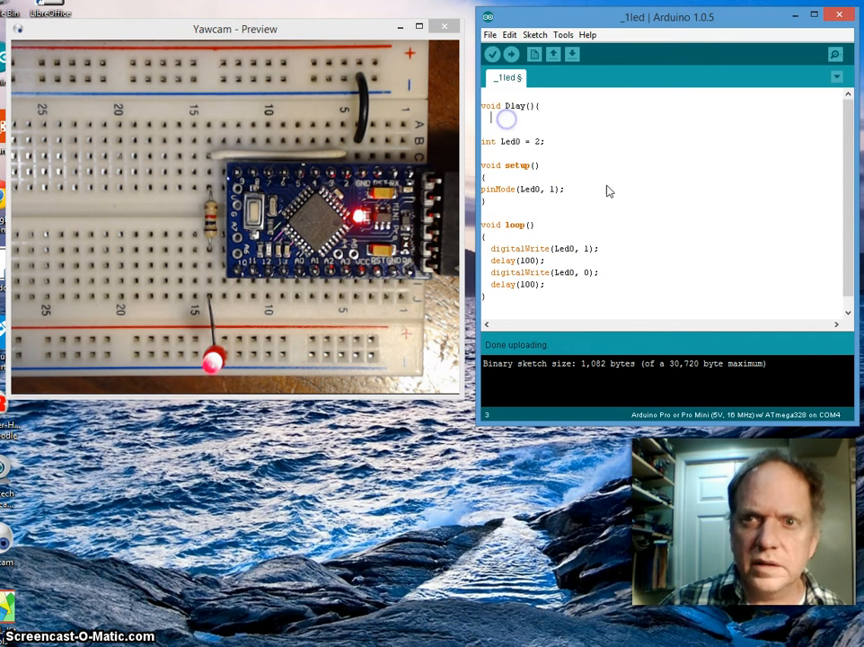
pyautogui.write('delay(100);')
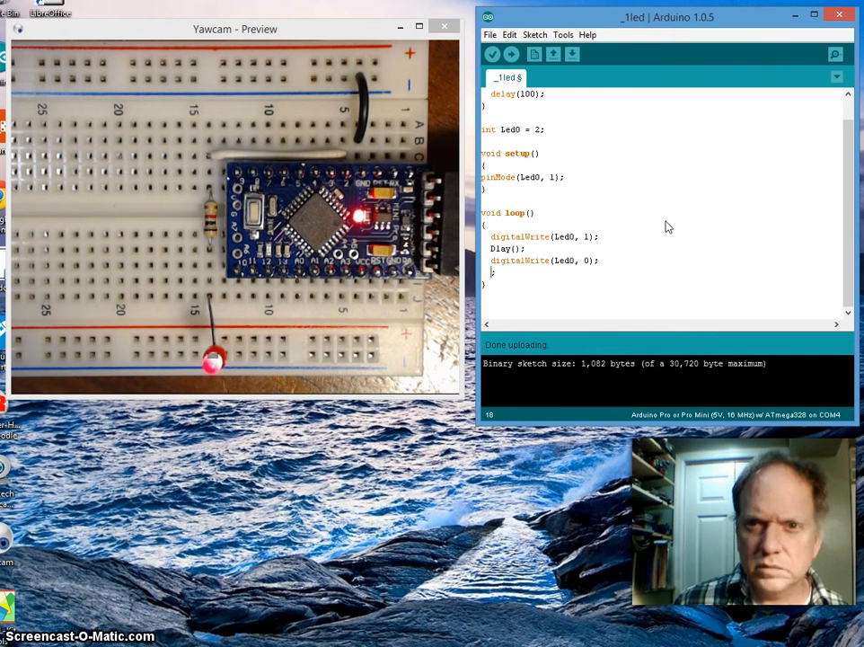
pyautogui.write('Dlay();')
pyautogui.click(517, 94)
pyautogui.write('5')
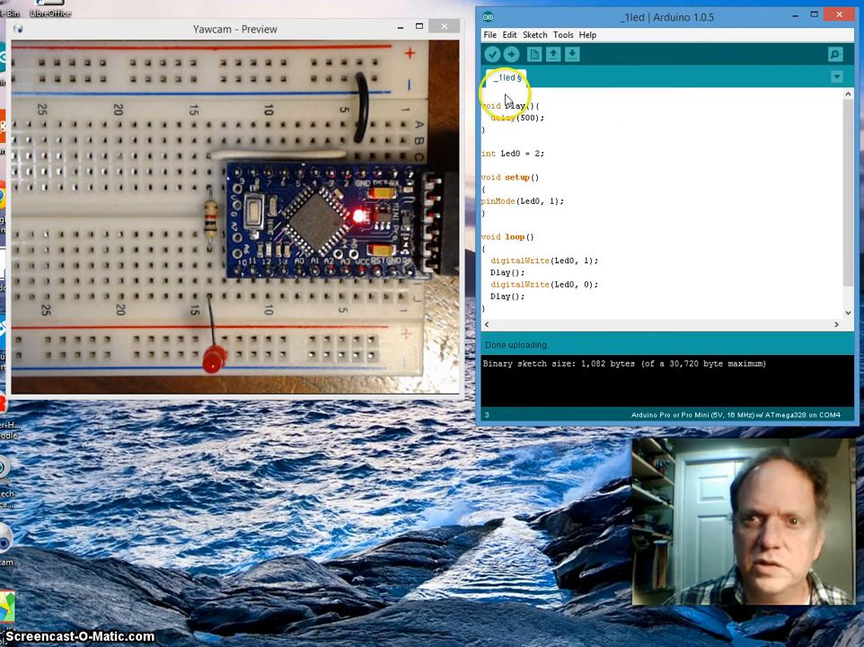
pyautogui.click(513, 56)
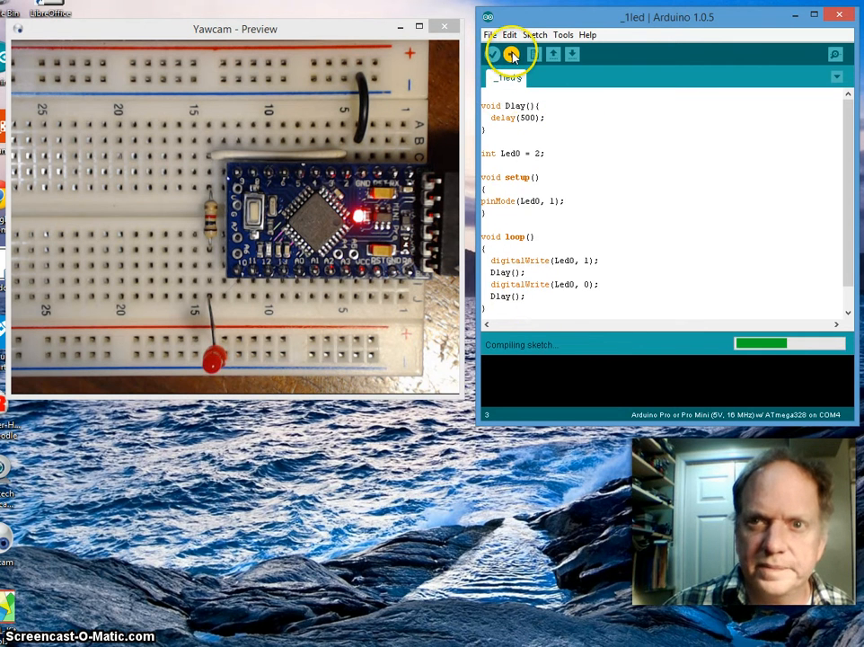
# - Upload the Dlay() sketch and wait for Done uploading (1,080 bytes)
pyautogui.click(510, 54)
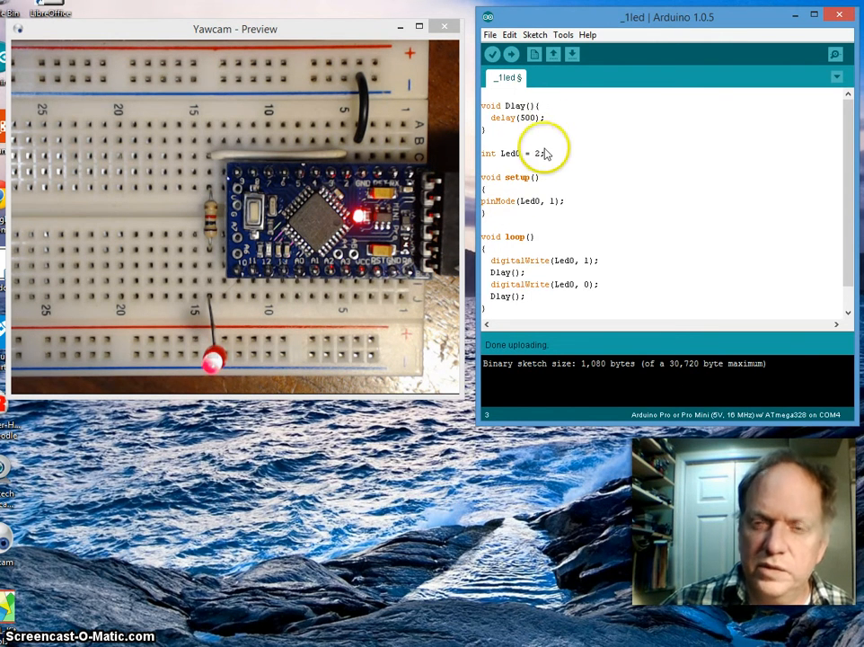
pyautogui.moveTo(585, 287)
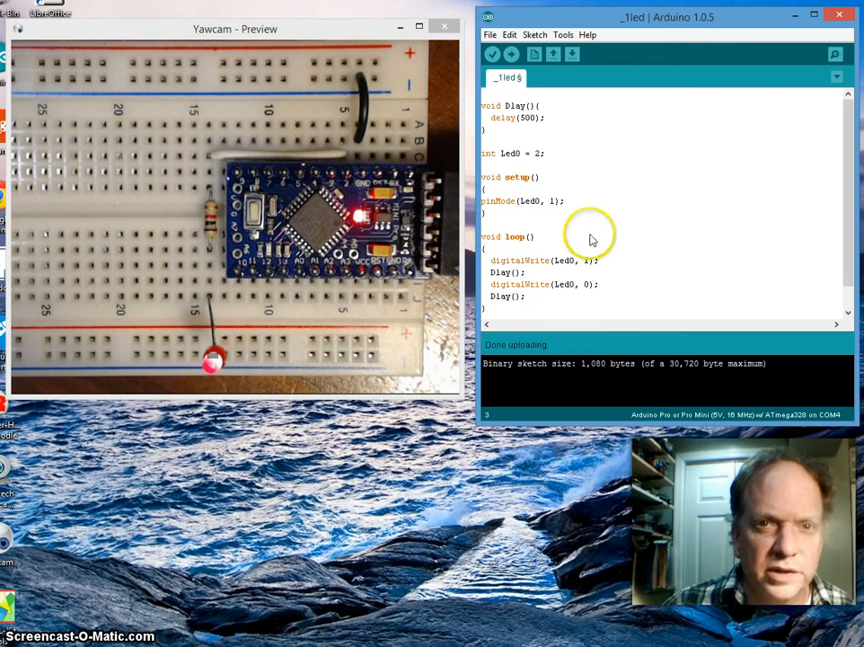
pyautogui.moveTo(492, 363)
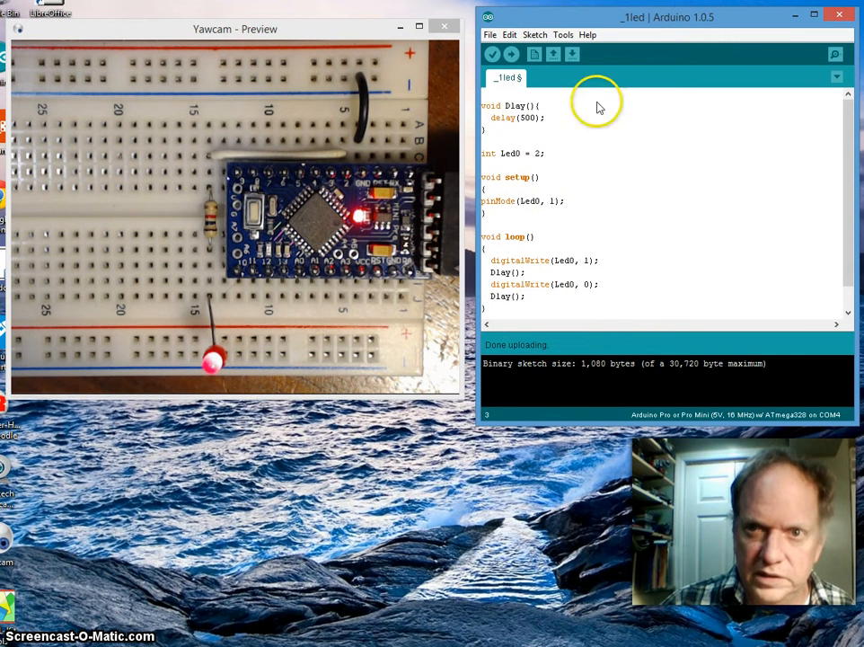
pyautogui.moveTo(618, 317)
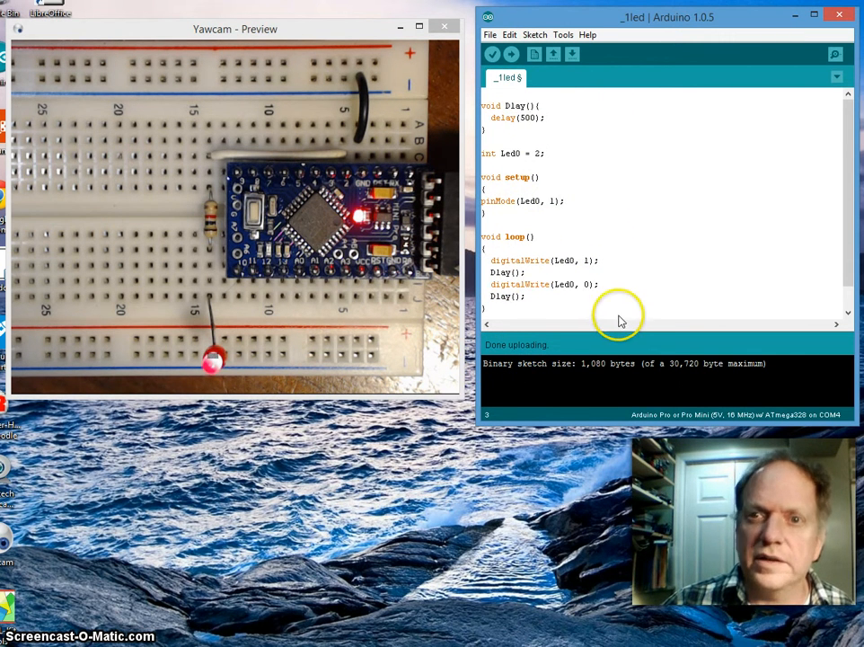
pyautogui.moveTo(566, 223)
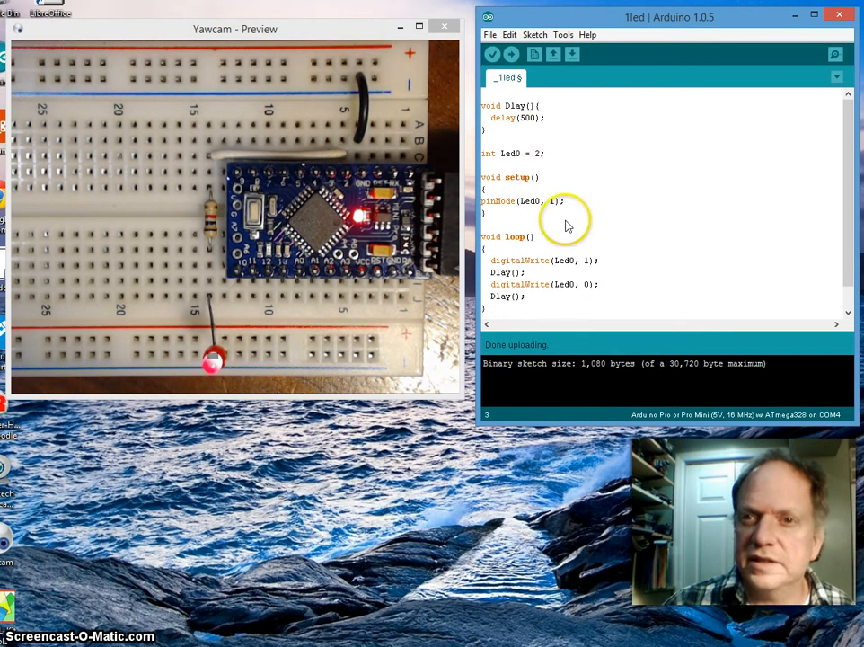